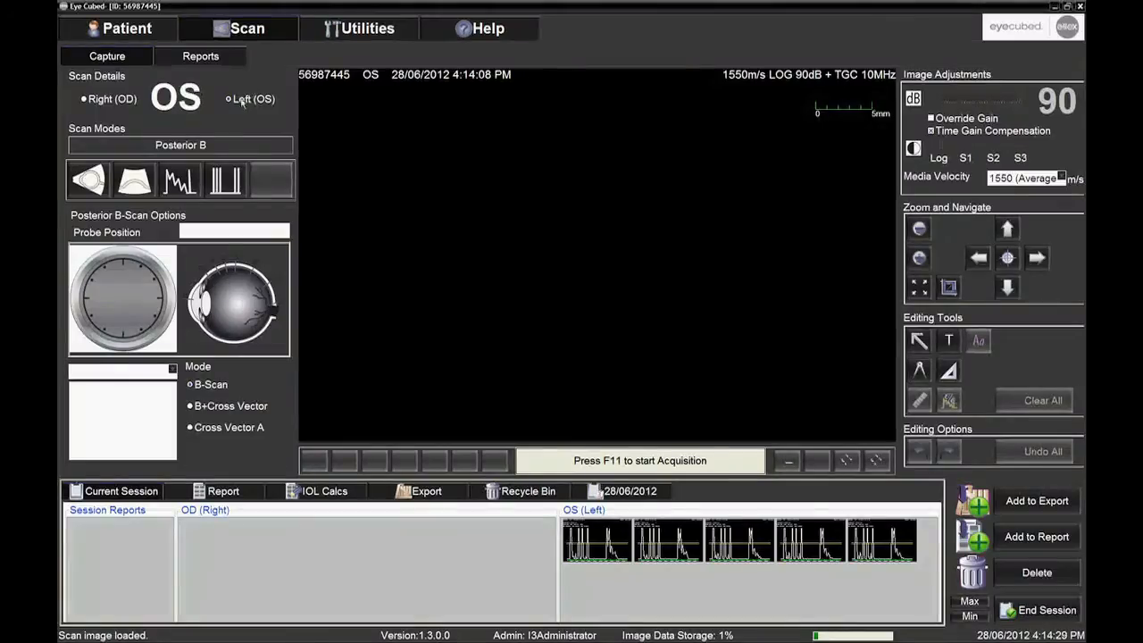
Step: Select the left eye (OS) and switch the scan mode to Biometry-A
{"action": "left_click", "coordinate": [82, 99]}
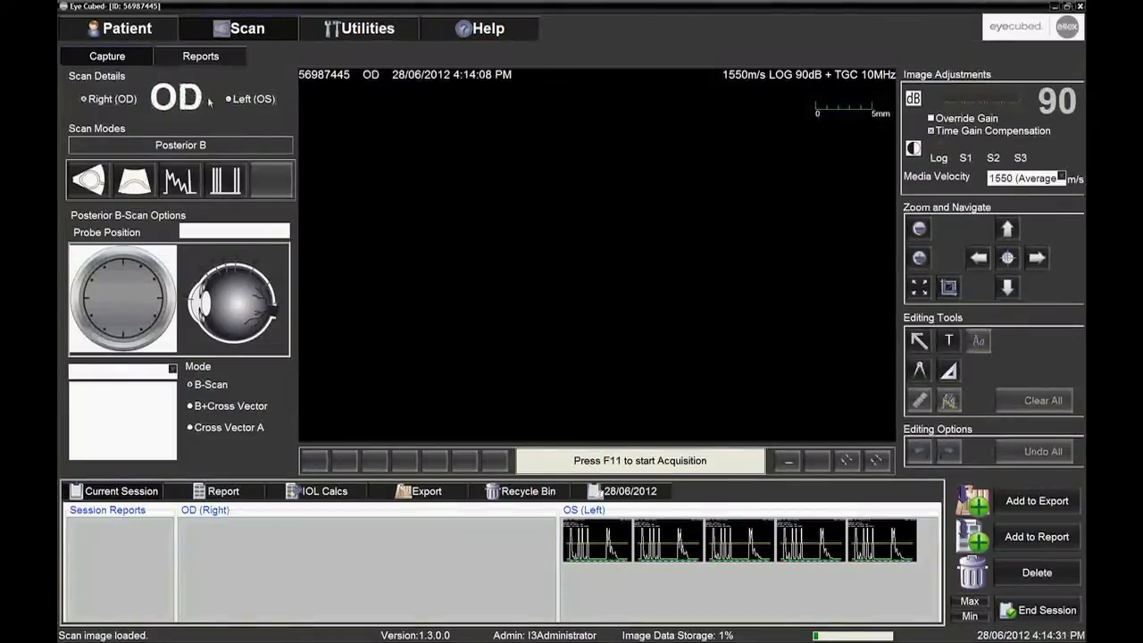
{"action": "left_click", "coordinate": [229, 98]}
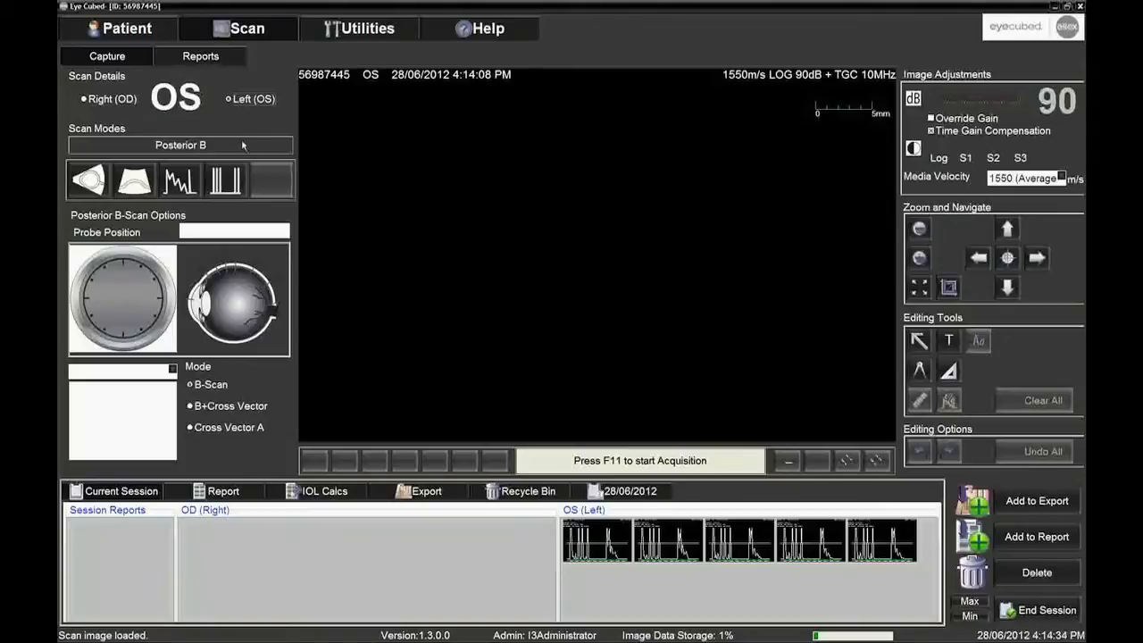
{"action": "left_click", "coordinate": [225, 179]}
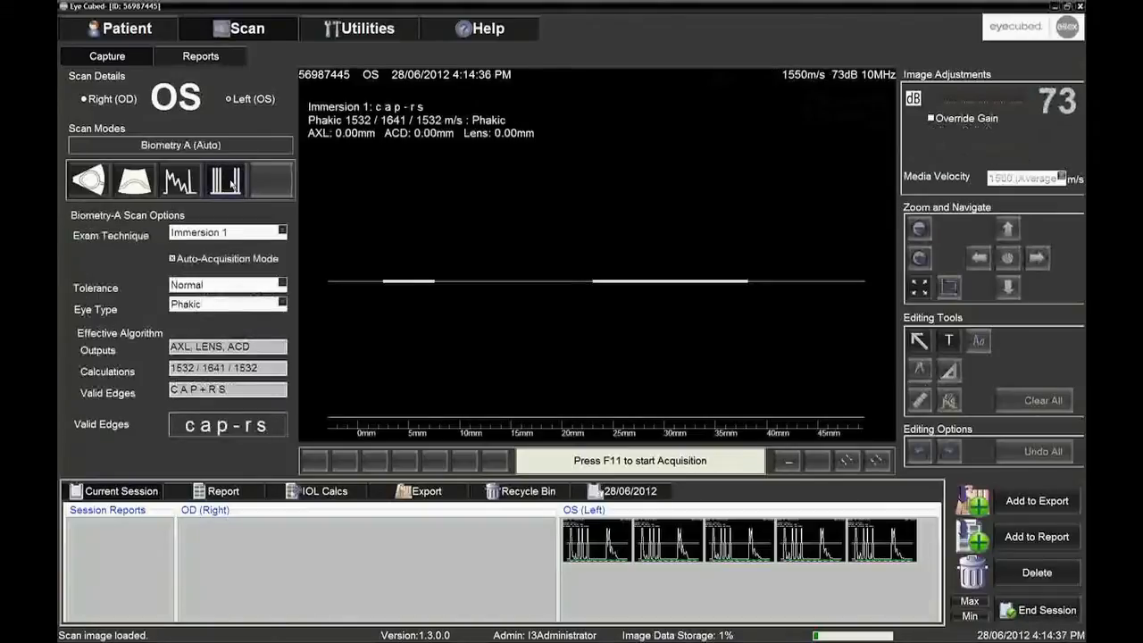
{"action": "left_click", "coordinate": [282, 232]}
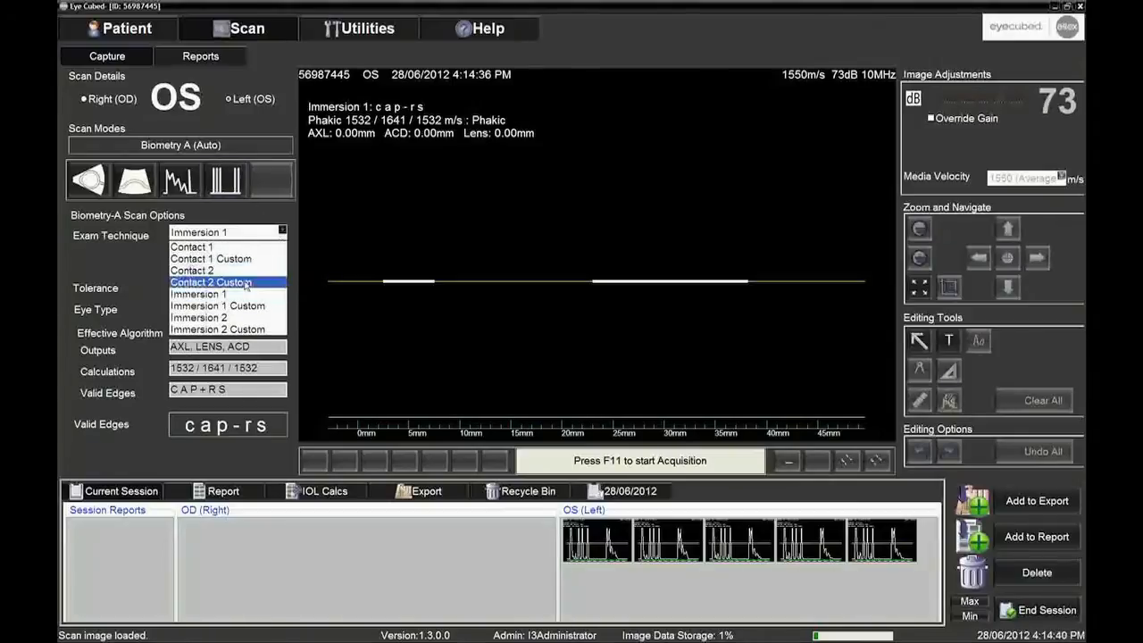
{"action": "mouse_move", "coordinate": [198, 293]}
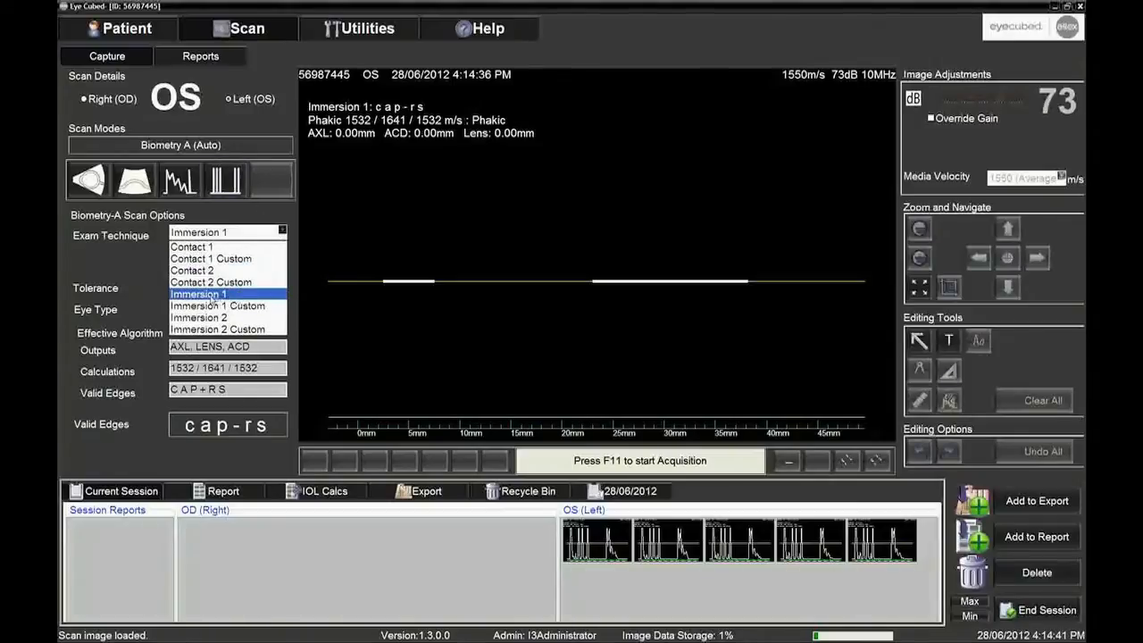
{"action": "left_click", "coordinate": [198, 318]}
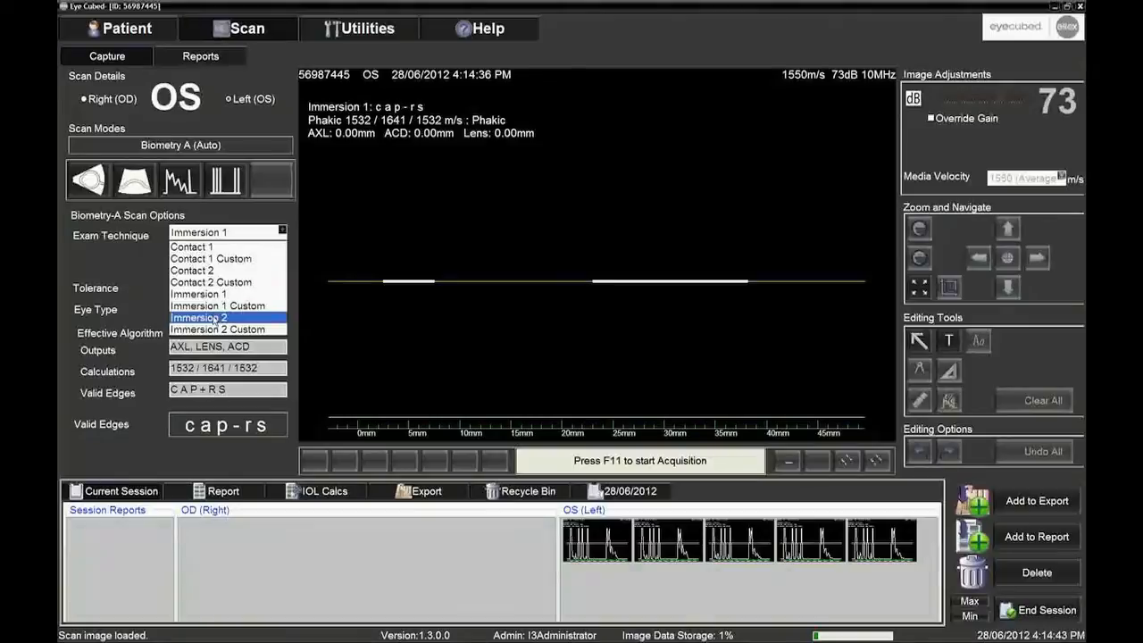
{"action": "left_click", "coordinate": [198, 293]}
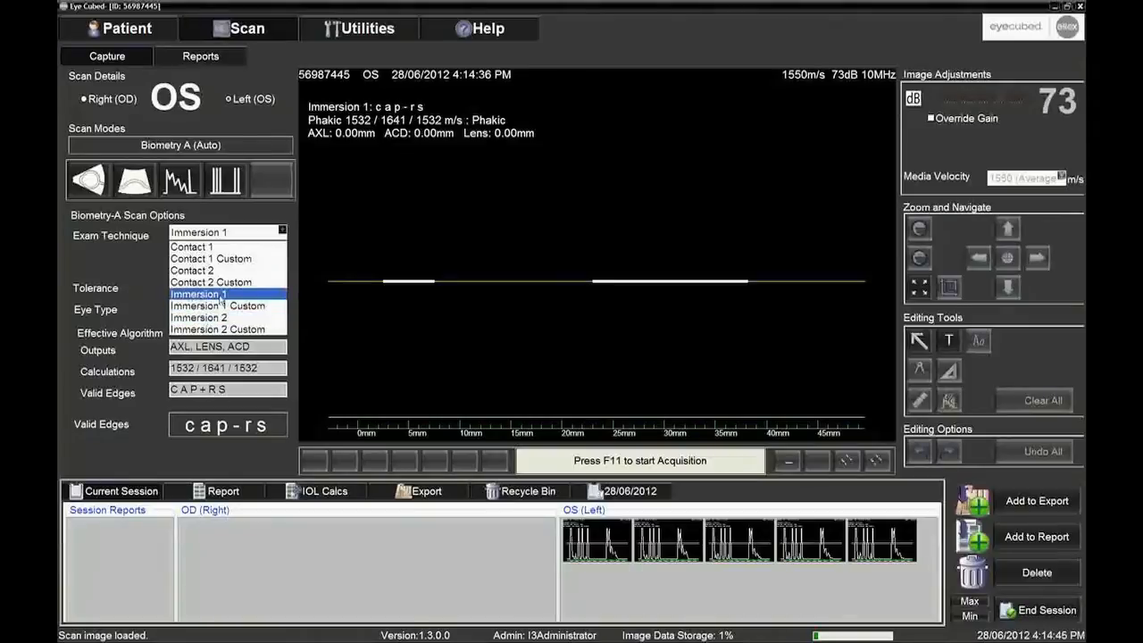
{"action": "left_click", "coordinate": [198, 293]}
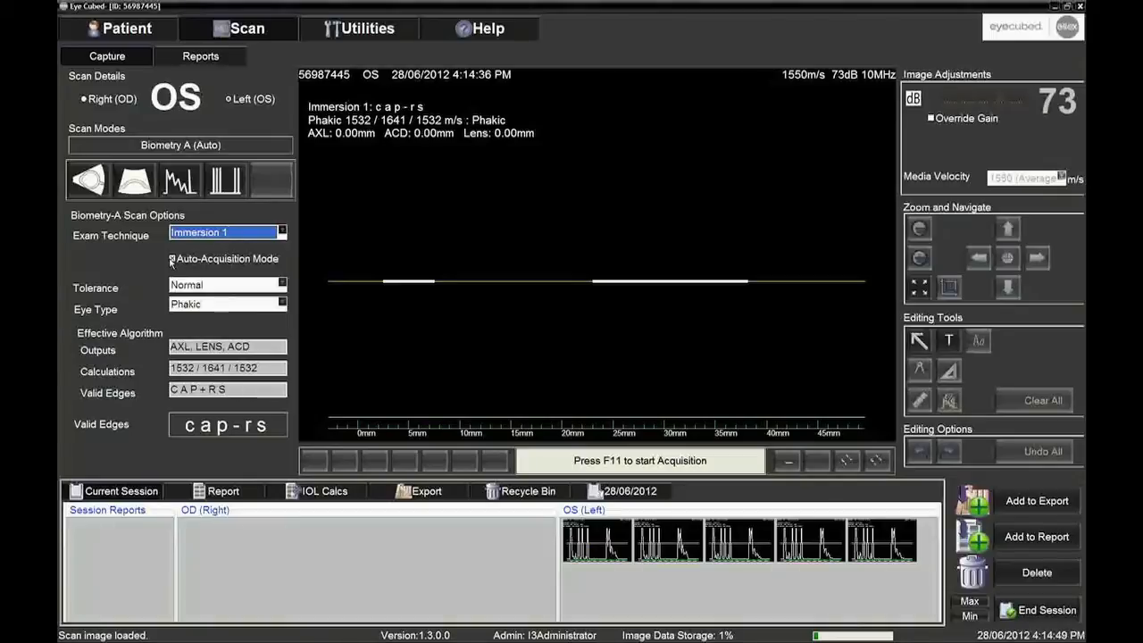
{"action": "left_click", "coordinate": [171, 259]}
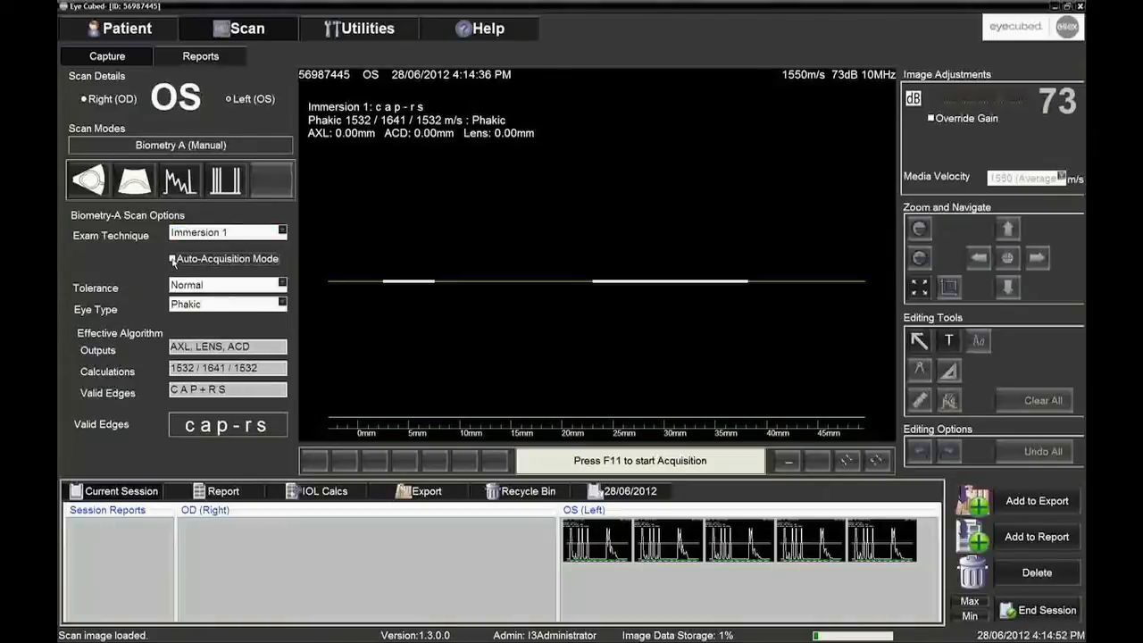
{"action": "left_click", "coordinate": [171, 259]}
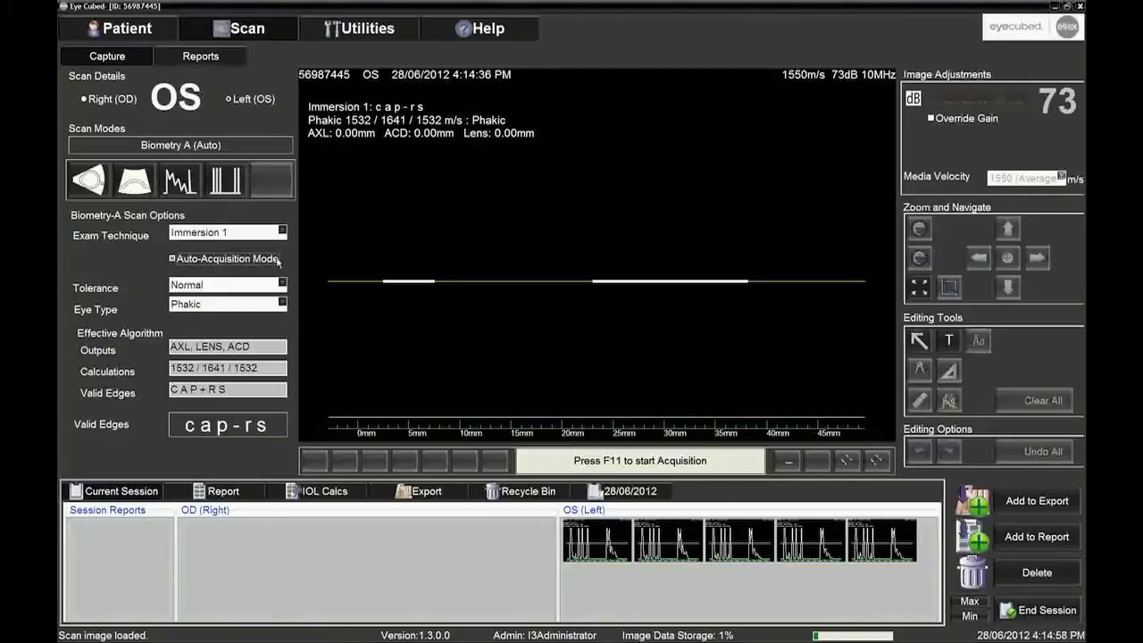
Step: Keep Tolerance at Normal and bring up the Eye Type choices, Phakic still set
{"action": "left_click", "coordinate": [283, 284]}
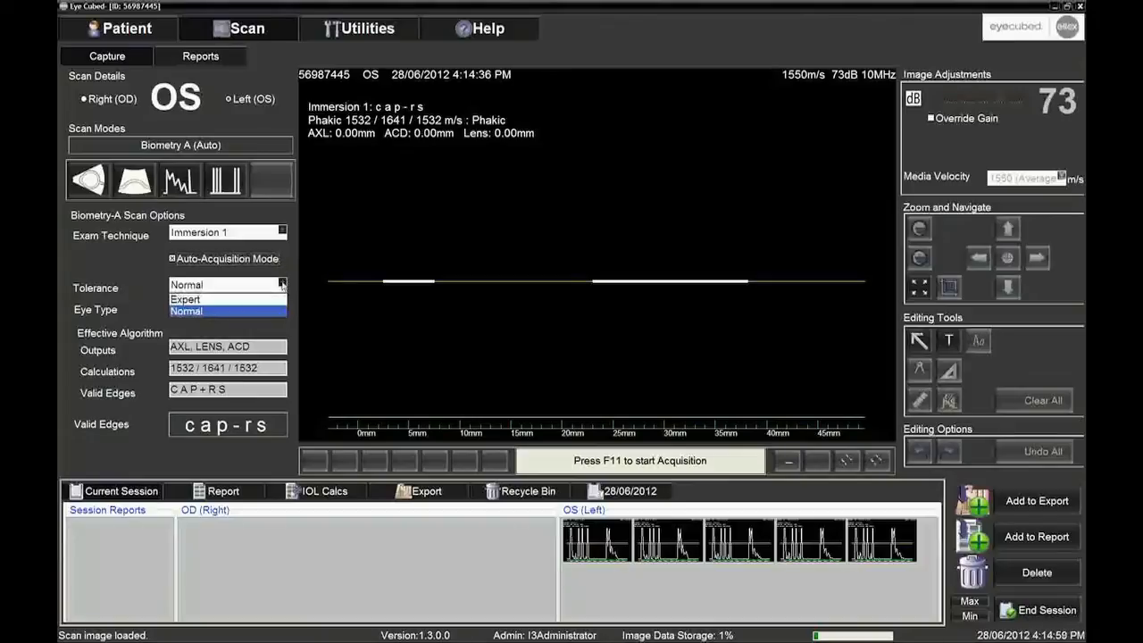
{"action": "mouse_move", "coordinate": [265, 300]}
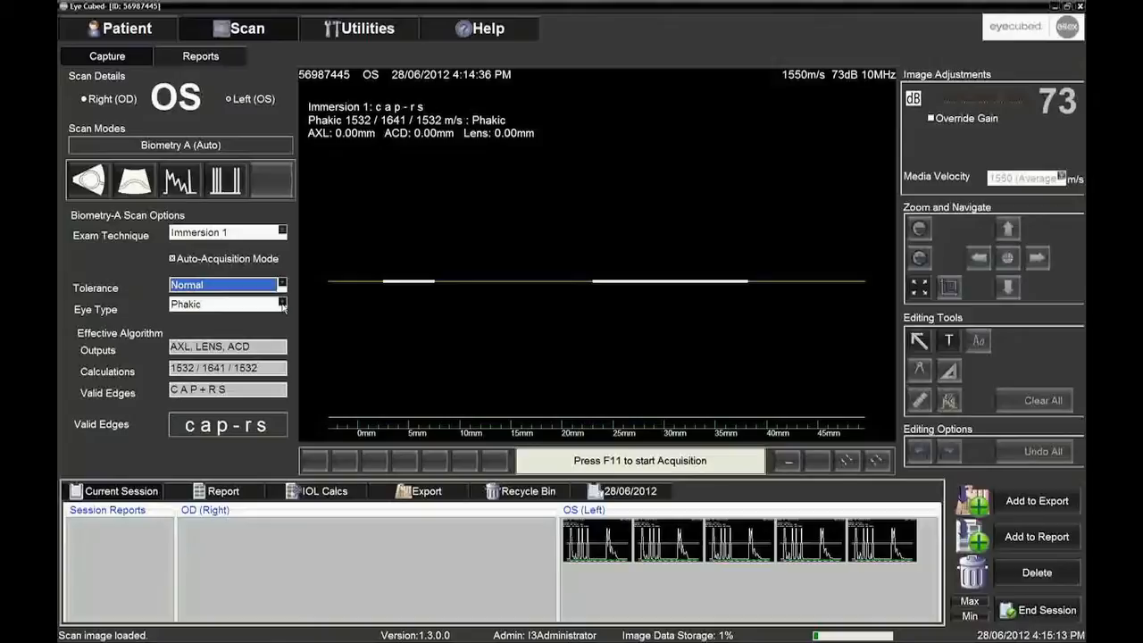
{"action": "left_click", "coordinate": [283, 304]}
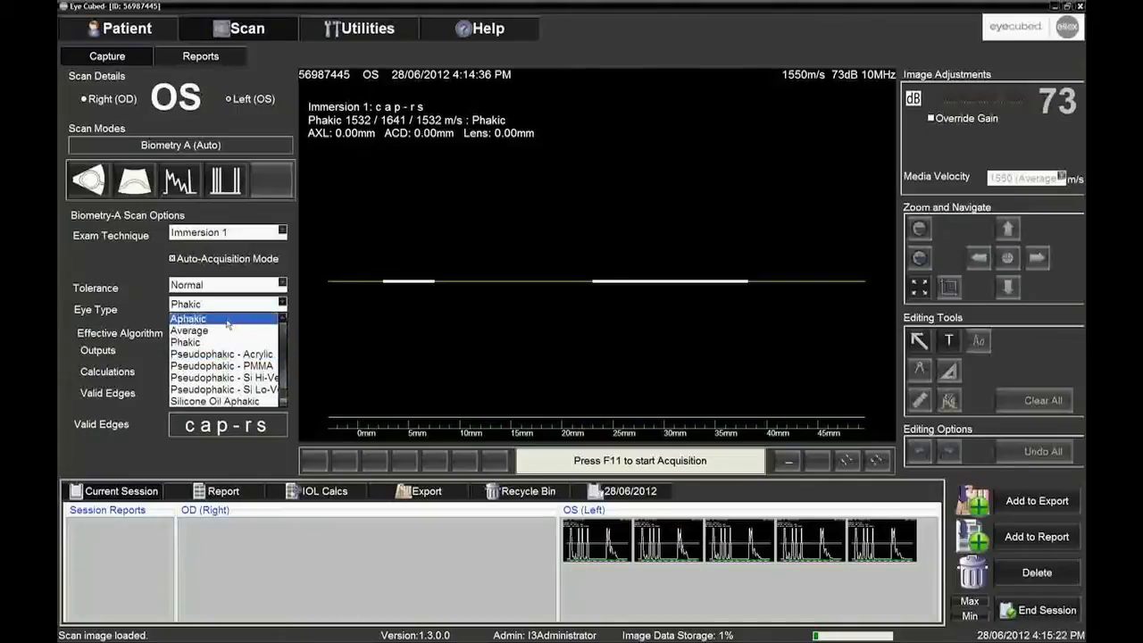
{"action": "mouse_move", "coordinate": [223, 354]}
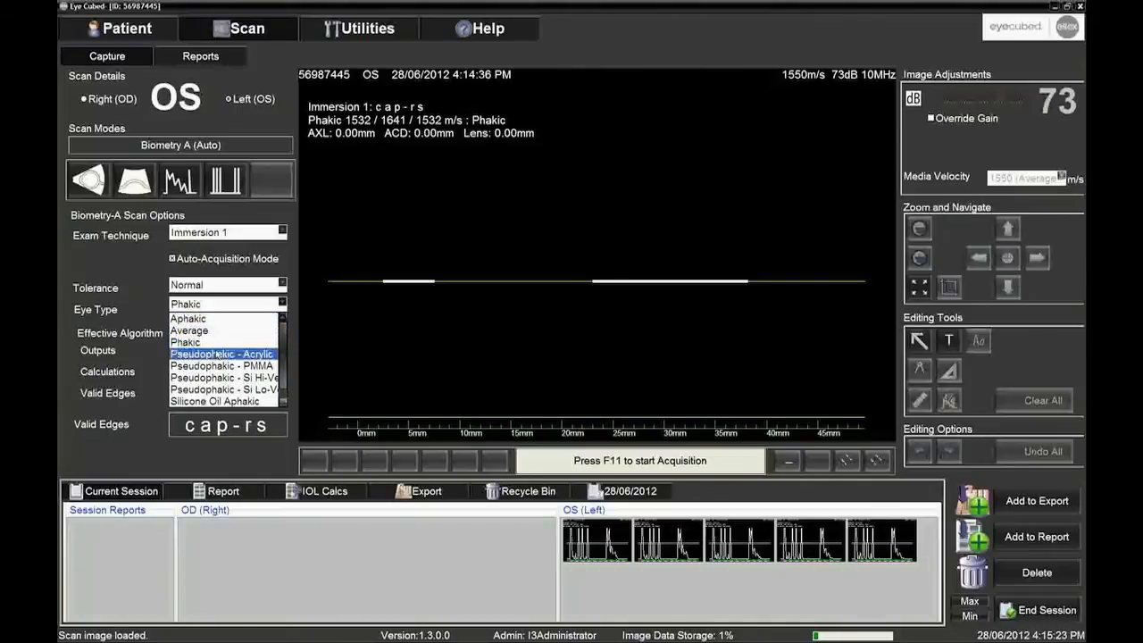